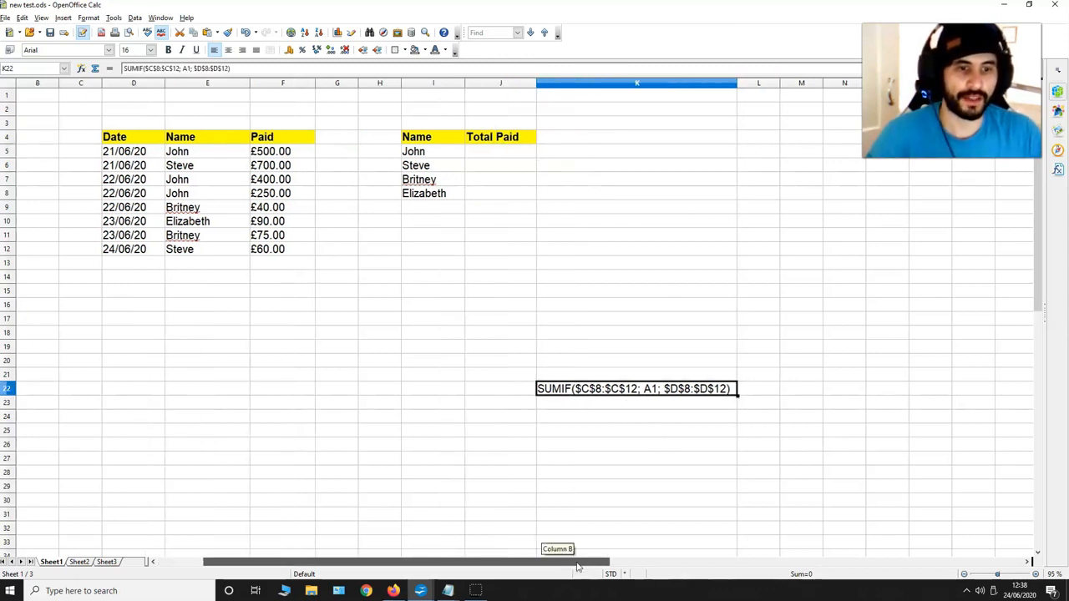
Step: Enter SUMIF($C$8:$C$12; A1; $D$8:$D$12) into John's Total Paid cell J5
{"action": "scroll", "scroll_direction": "down", "scroll_amount": 3}
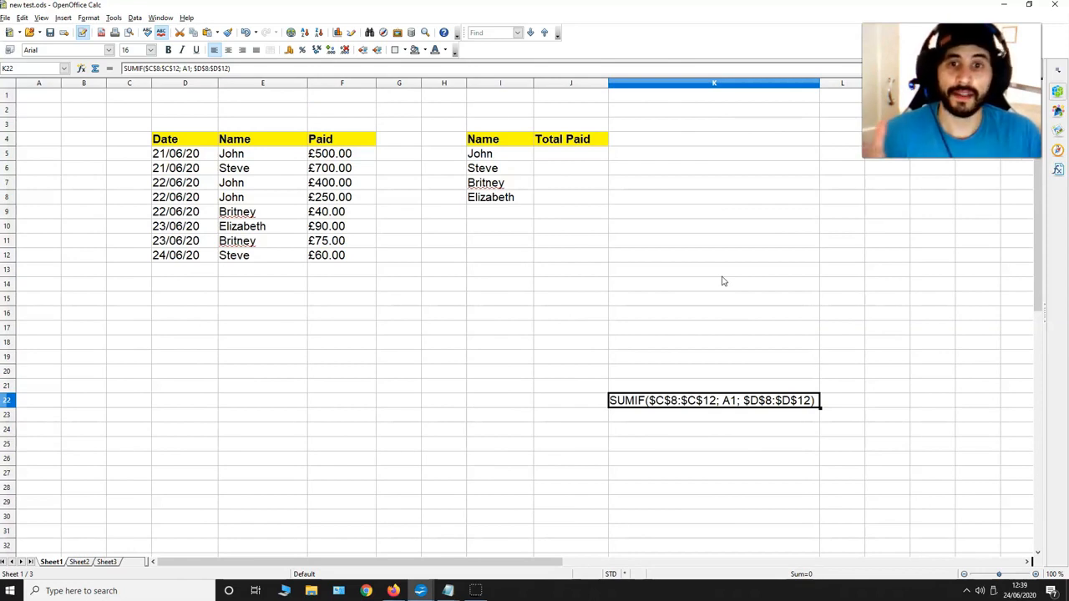
{"action": "mouse_move", "coordinate": [349, 157]}
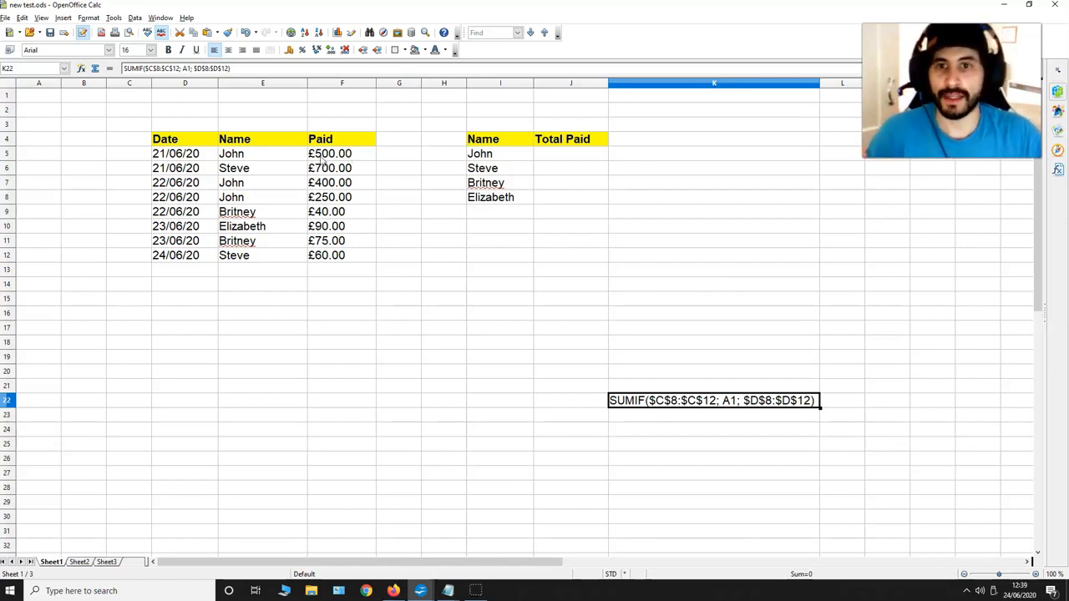
{"action": "mouse_move", "coordinate": [394, 202]}
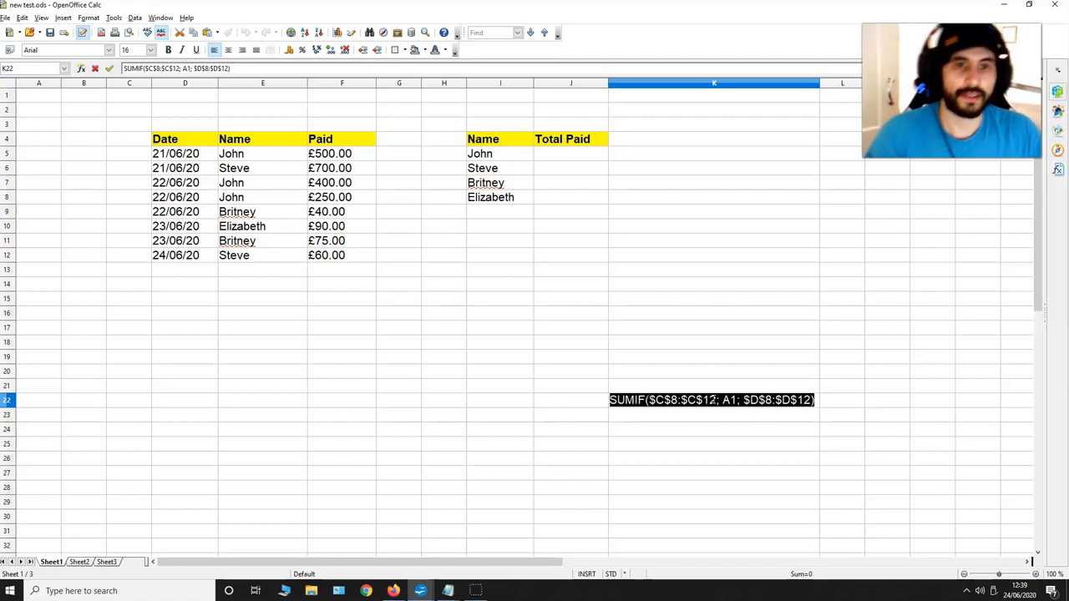
{"action": "left_click", "coordinate": [571, 153]}
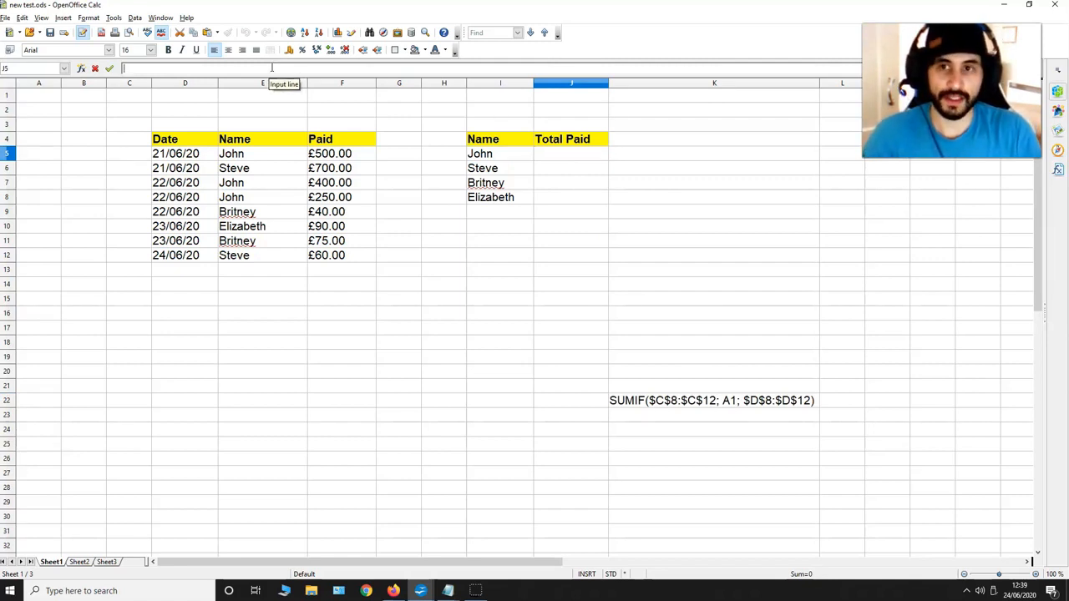
{"action": "type", "text": "SUMIF($C$8:$C$12; A1; $D$8:$D$12)"}
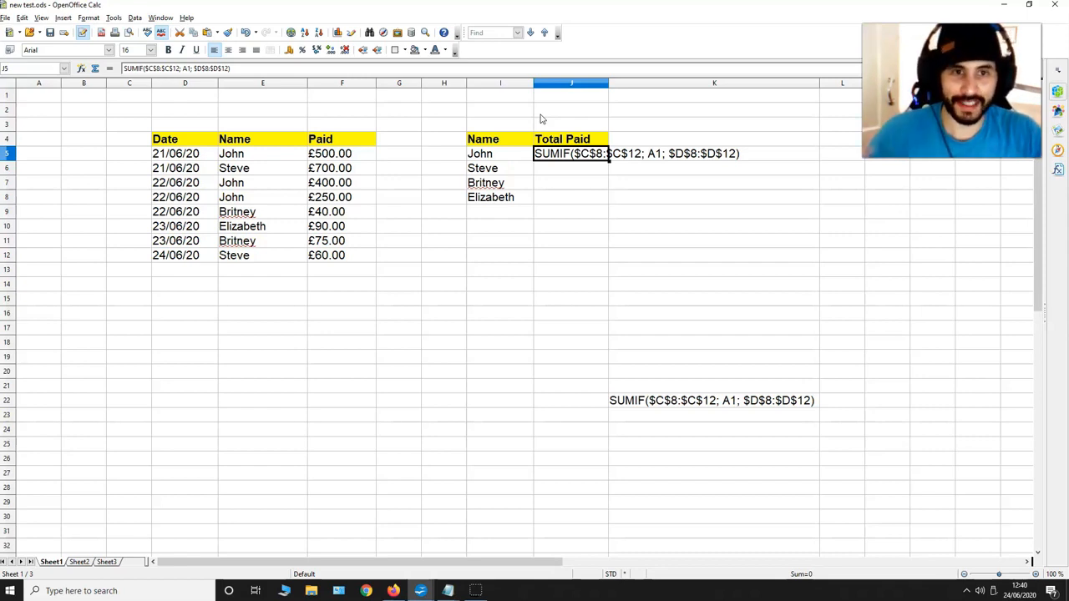
{"action": "mouse_move", "coordinate": [668, 247]}
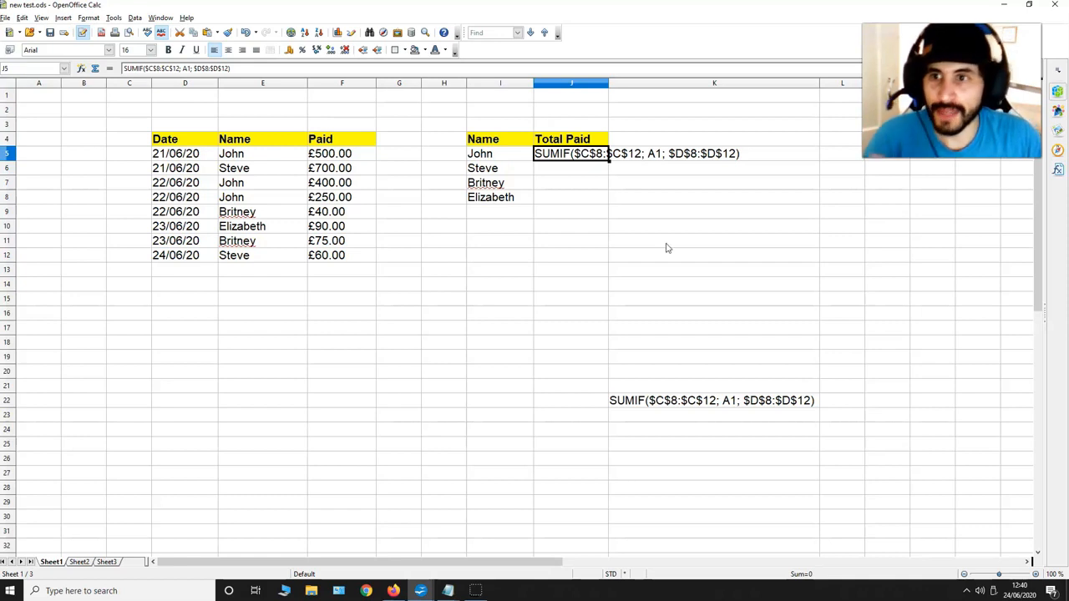
Step: Check the Name and Paid column addresses E5, E12, F5 and F12 for the SUMIF ranges
{"action": "left_click", "coordinate": [264, 154]}
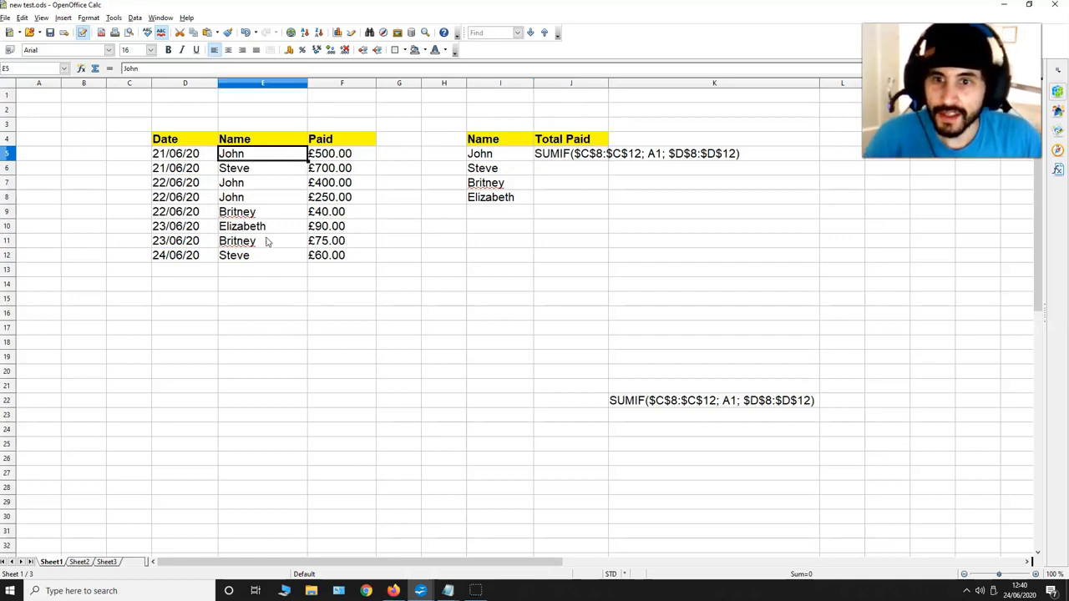
{"action": "left_click", "coordinate": [264, 253]}
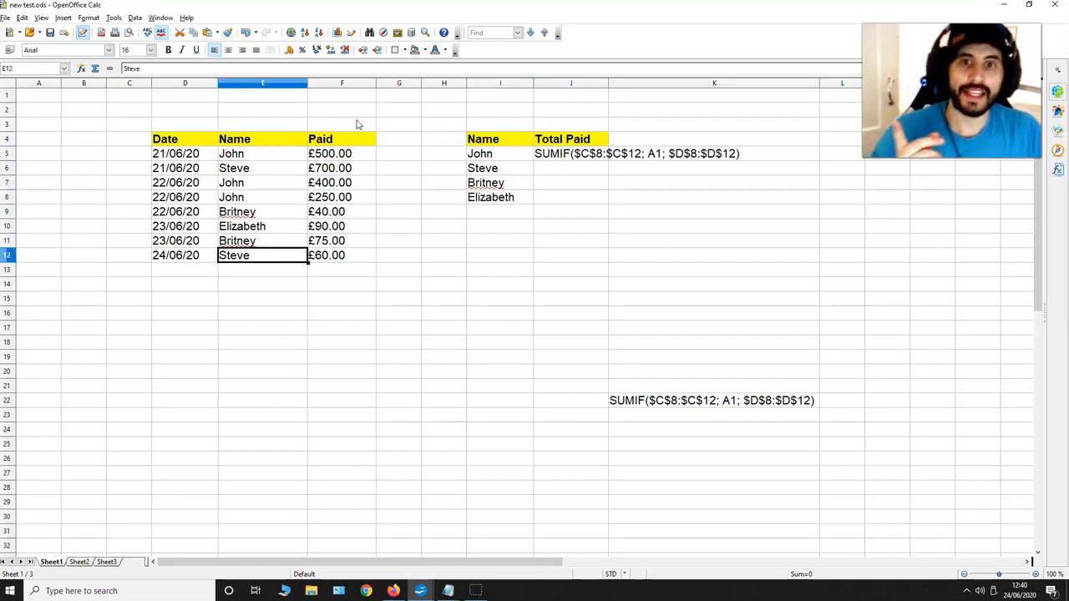
{"action": "left_click", "coordinate": [341, 154]}
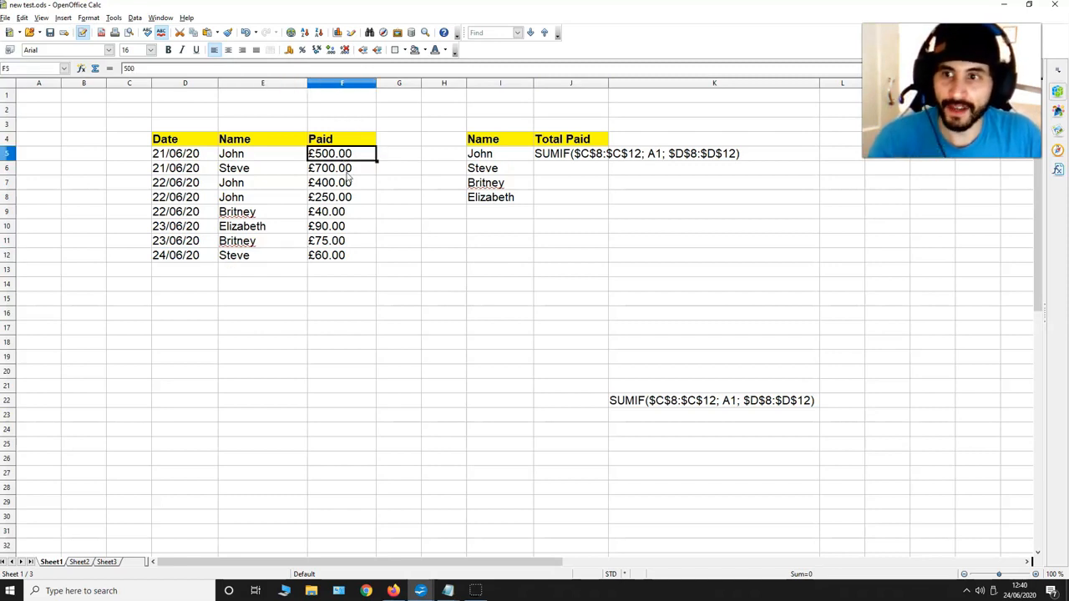
{"action": "left_click", "coordinate": [341, 254]}
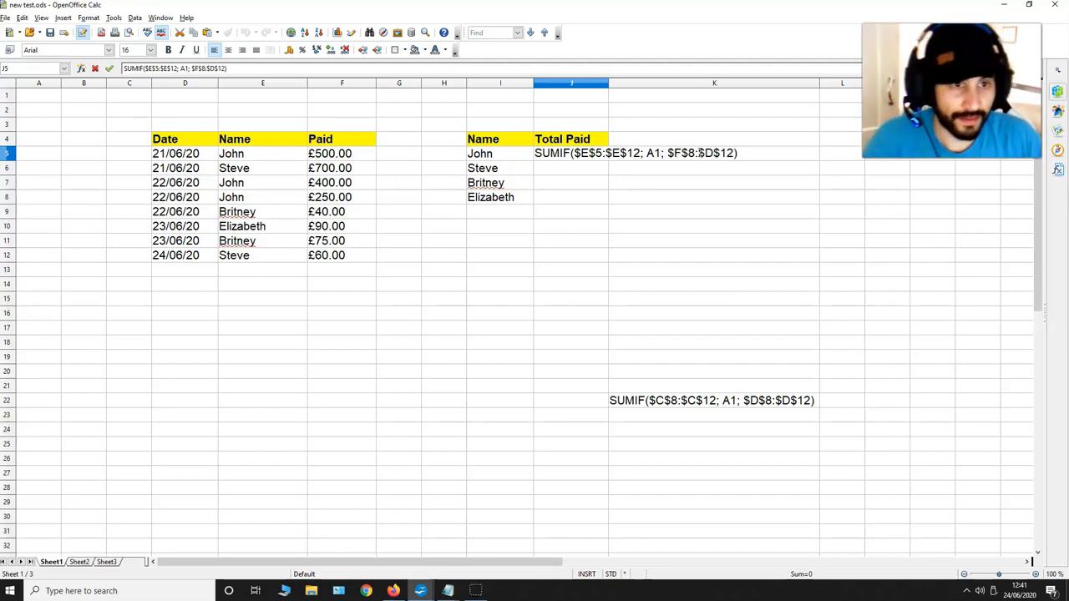
Step: Set John's SUMIF sum range to the Paid column $F$5:$F$12 so it totals £1,150.00
{"action": "type", "text": "%"}
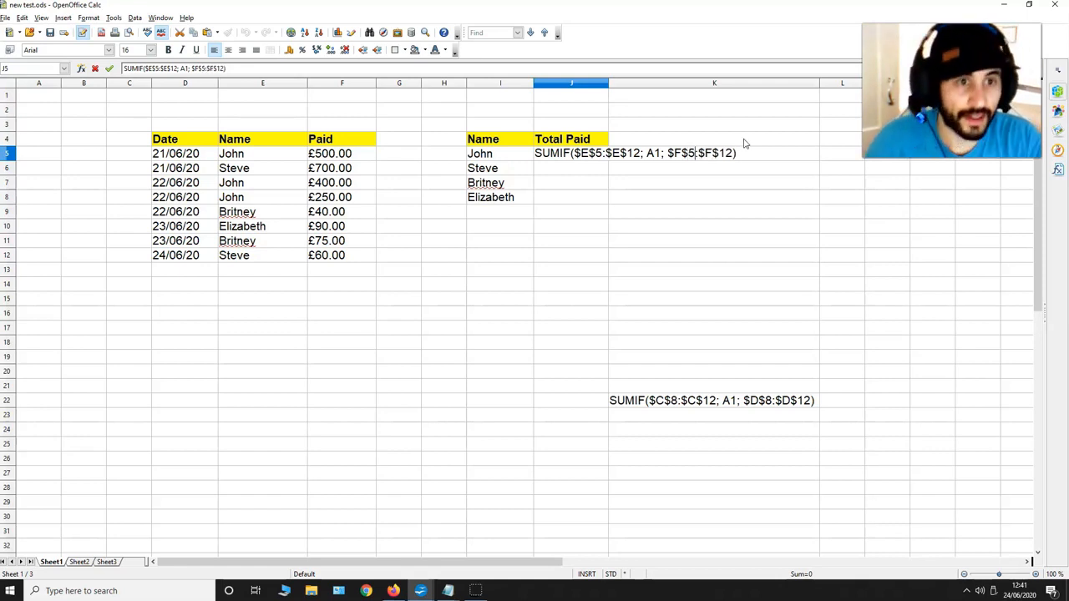
{"action": "mouse_move", "coordinate": [671, 188]}
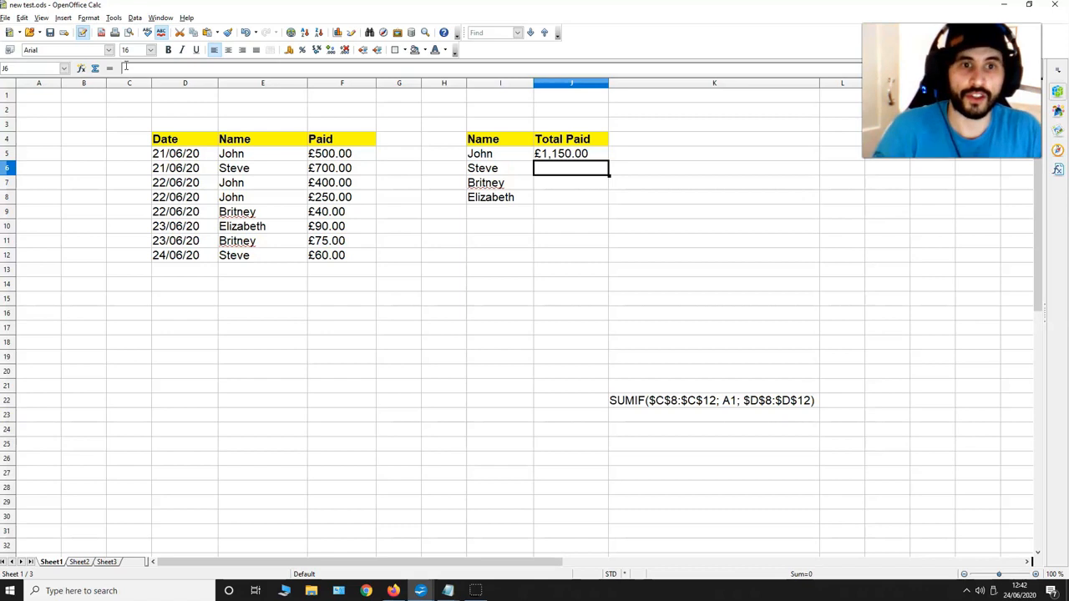
Step: Copy John's SUMIF down to Steve, Britney and Elizabeth, giving £760, £115 and £90
{"action": "left_click", "coordinate": [571, 153]}
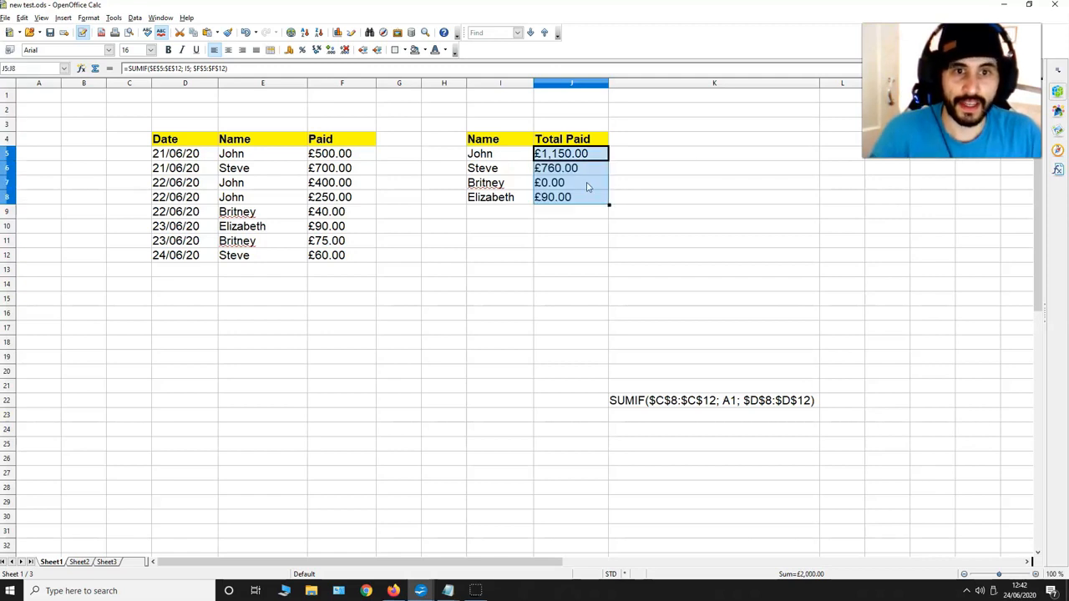
{"action": "left_click", "coordinate": [549, 182]}
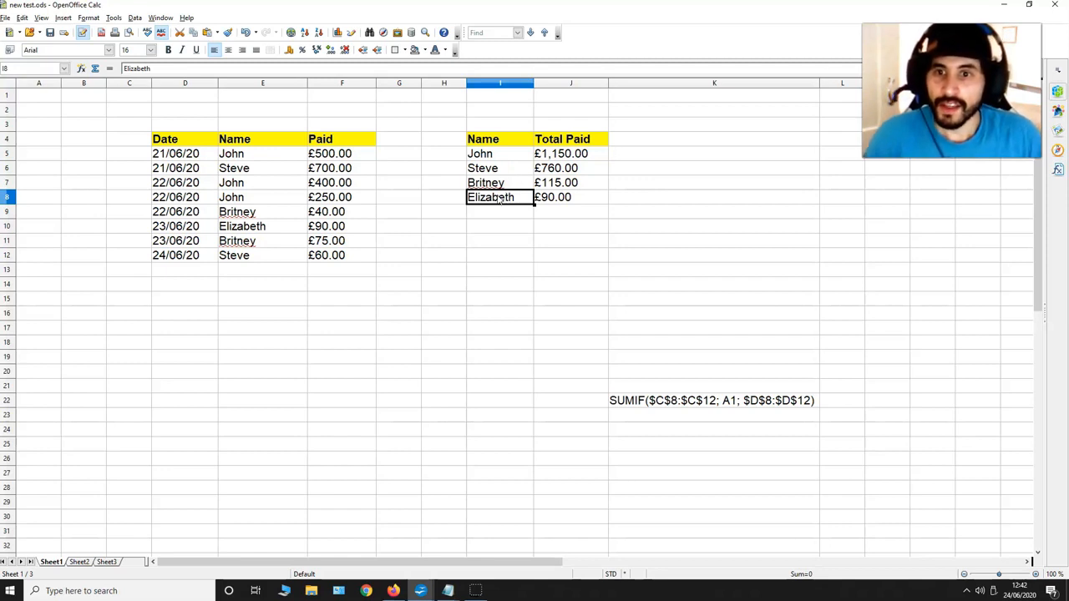
{"action": "mouse_move", "coordinate": [653, 186]}
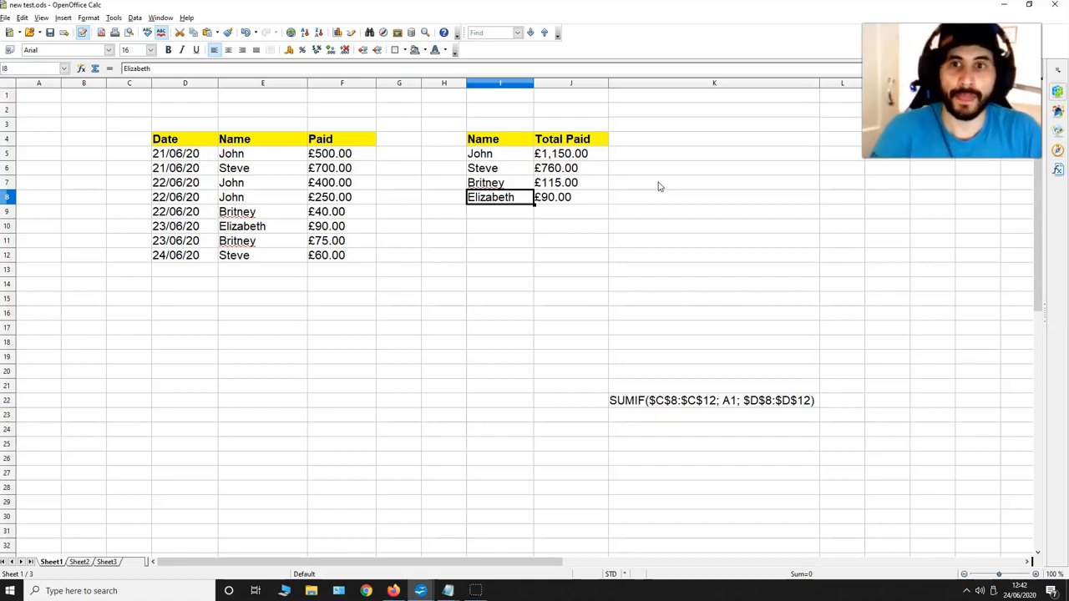
{"action": "left_click", "coordinate": [712, 401]}
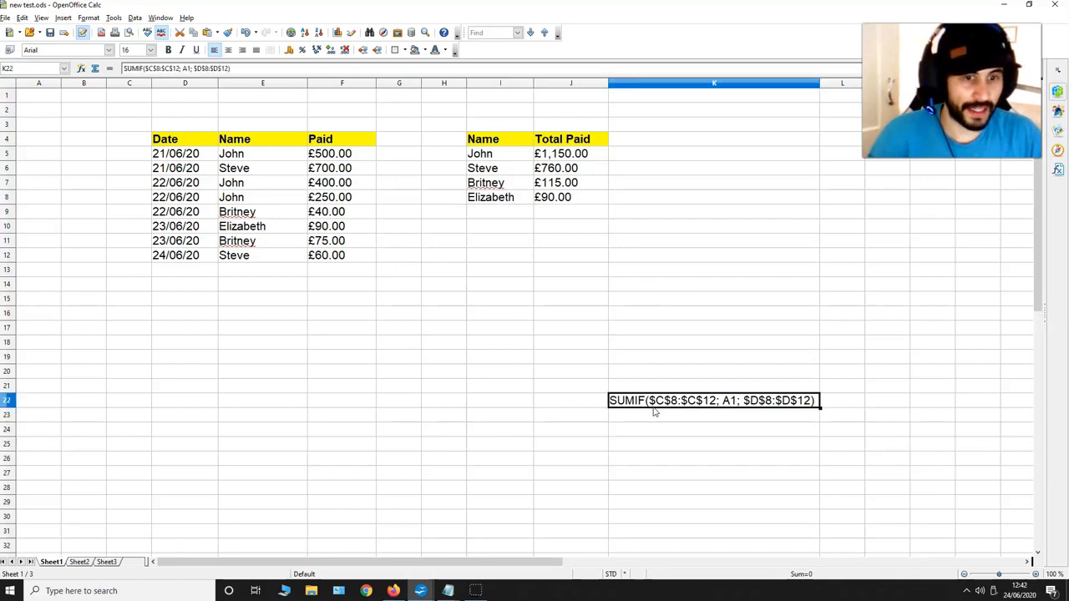